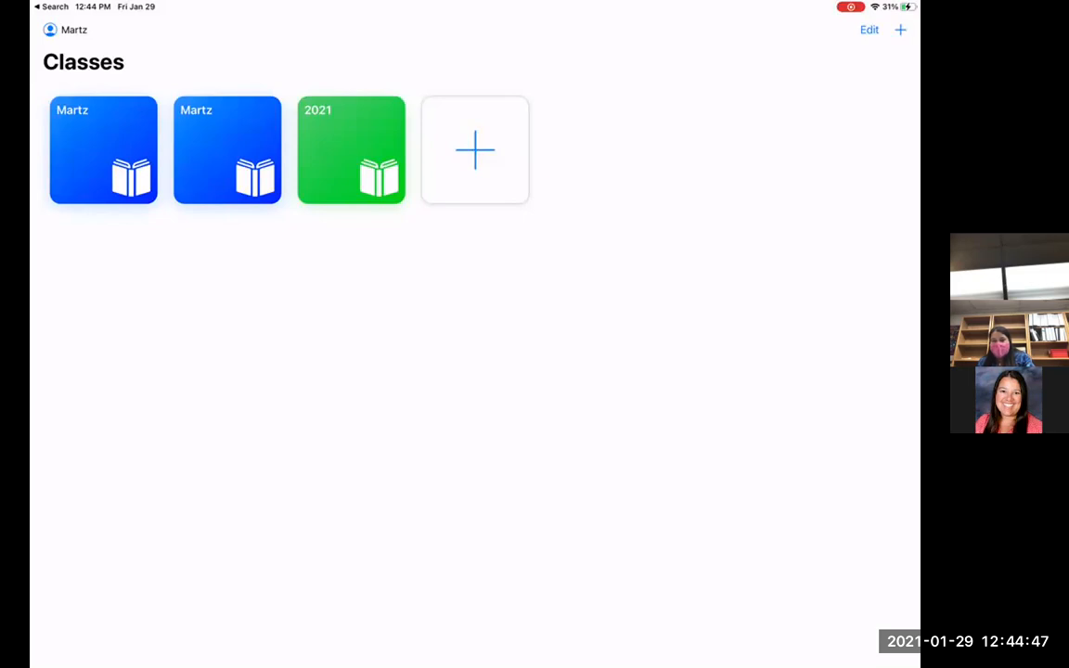
Create a new pink class named 'Martz 2021' and save it.
{"action": "left_click", "coordinate": [475, 149]}
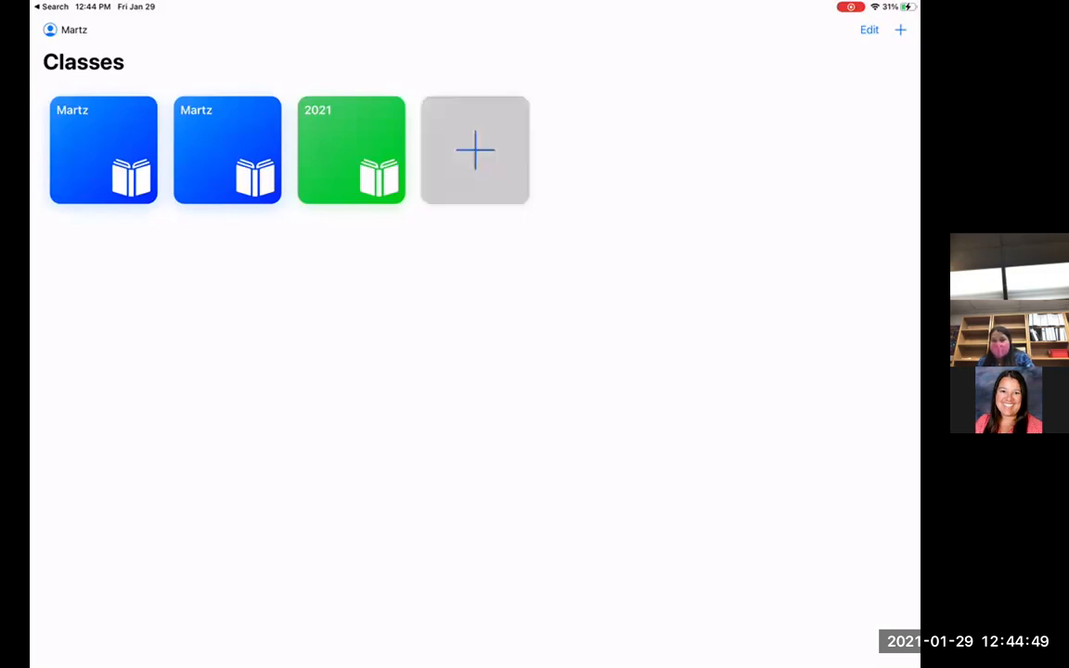
{"action": "left_click", "coordinate": [478, 150]}
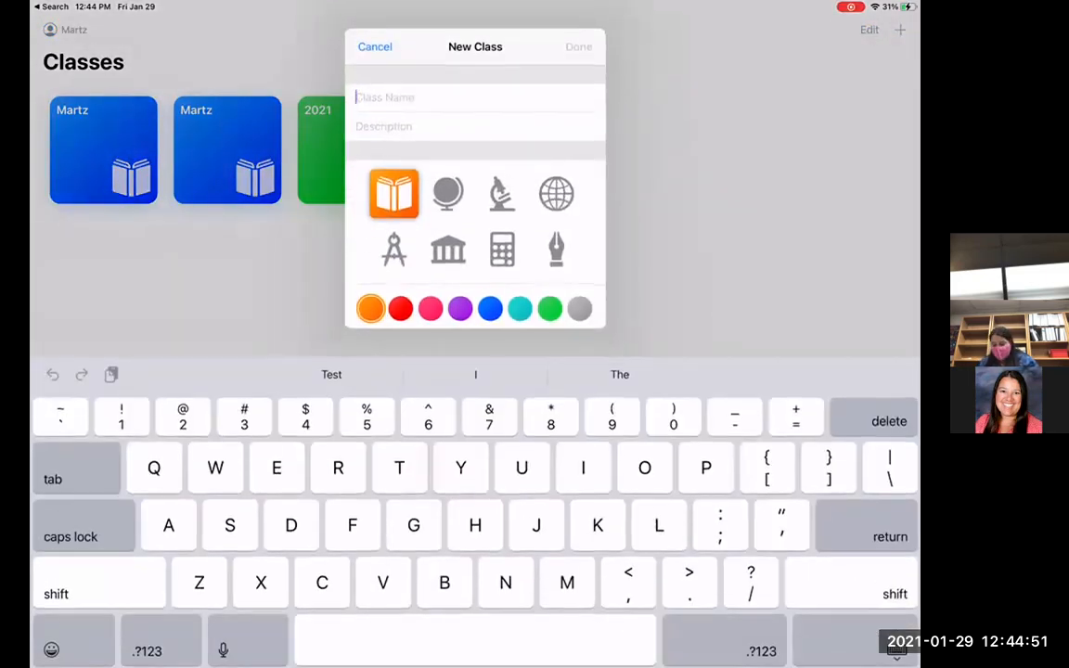
{"action": "type", "text": "M"}
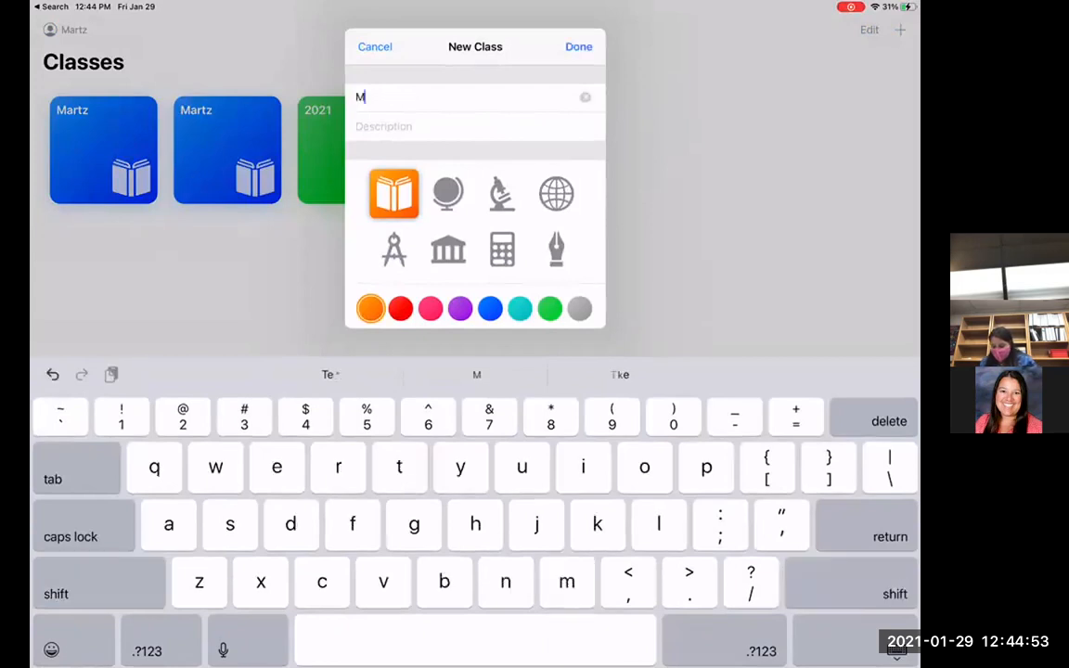
{"action": "type", "text": "artz"}
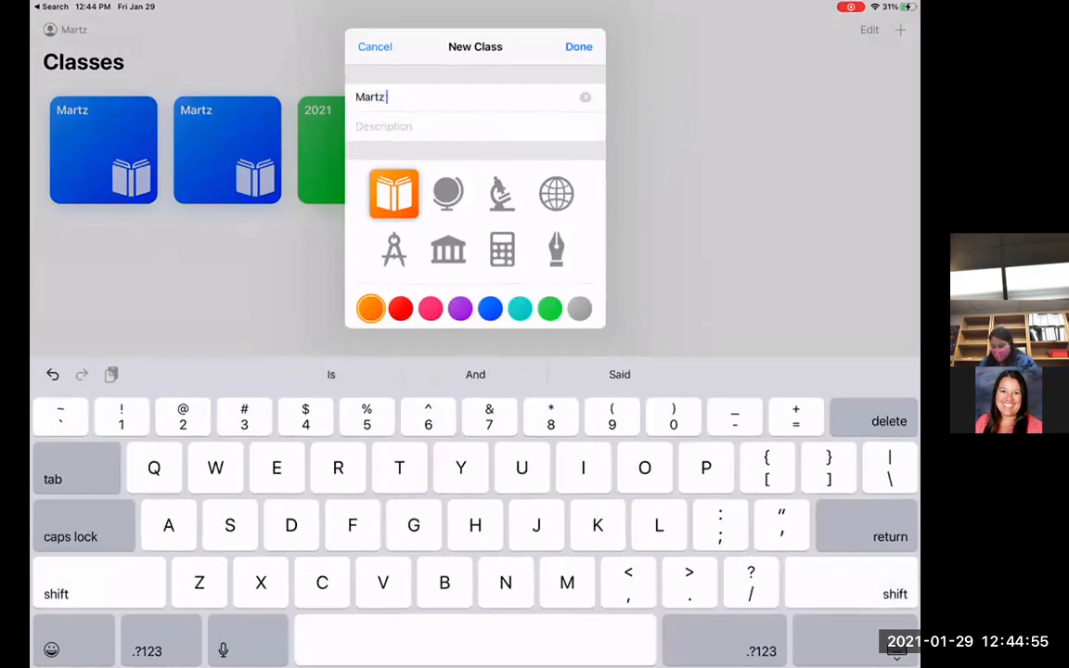
{"action": "type", "text": "2021"}
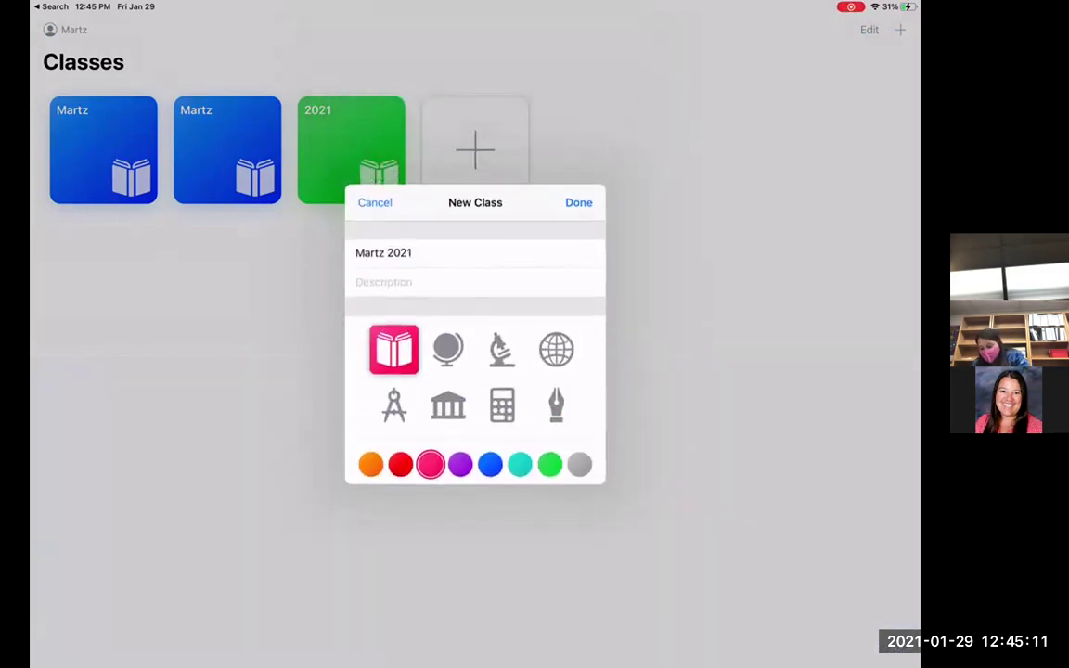
{"action": "left_click", "coordinate": [578, 203]}
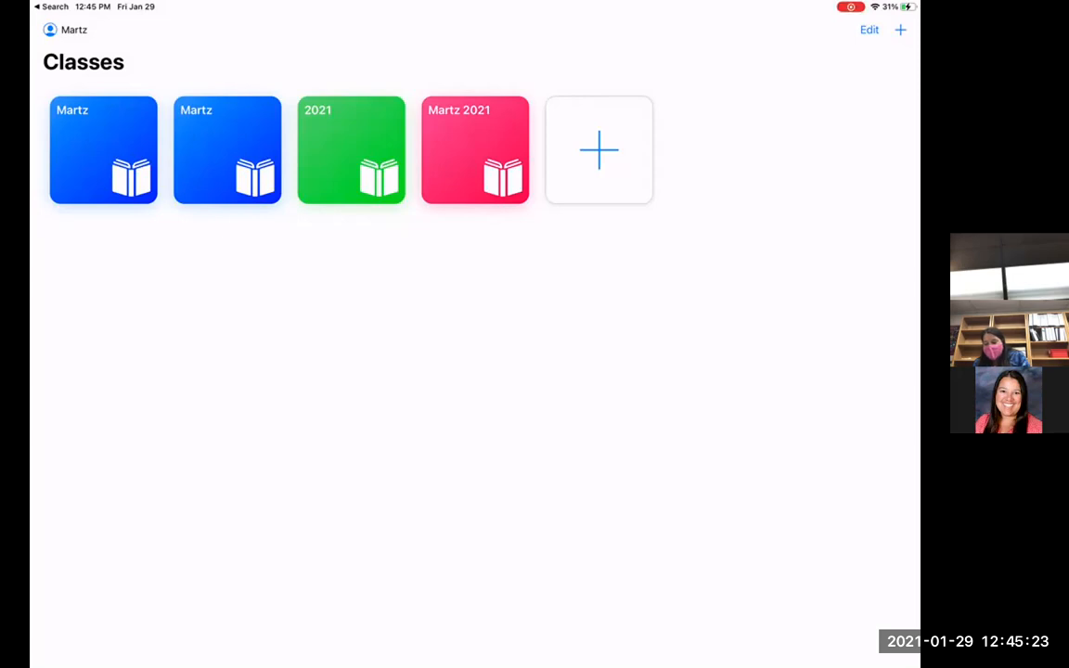
Enter the Martz 2021 class and start inviting students.
{"action": "left_click", "coordinate": [474, 150]}
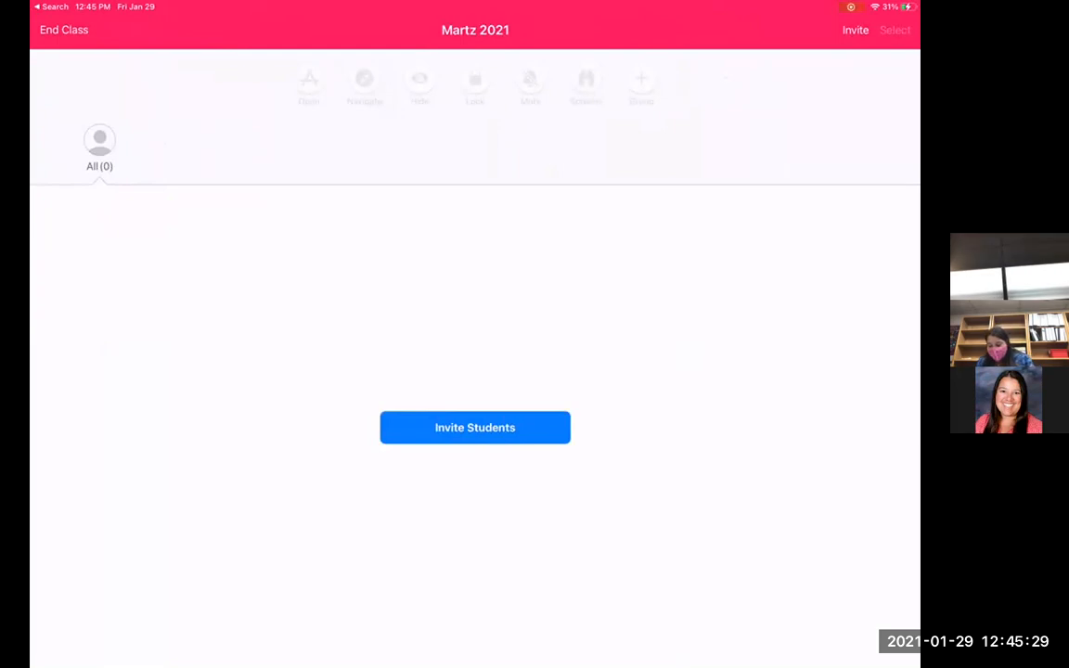
{"action": "left_click", "coordinate": [475, 428]}
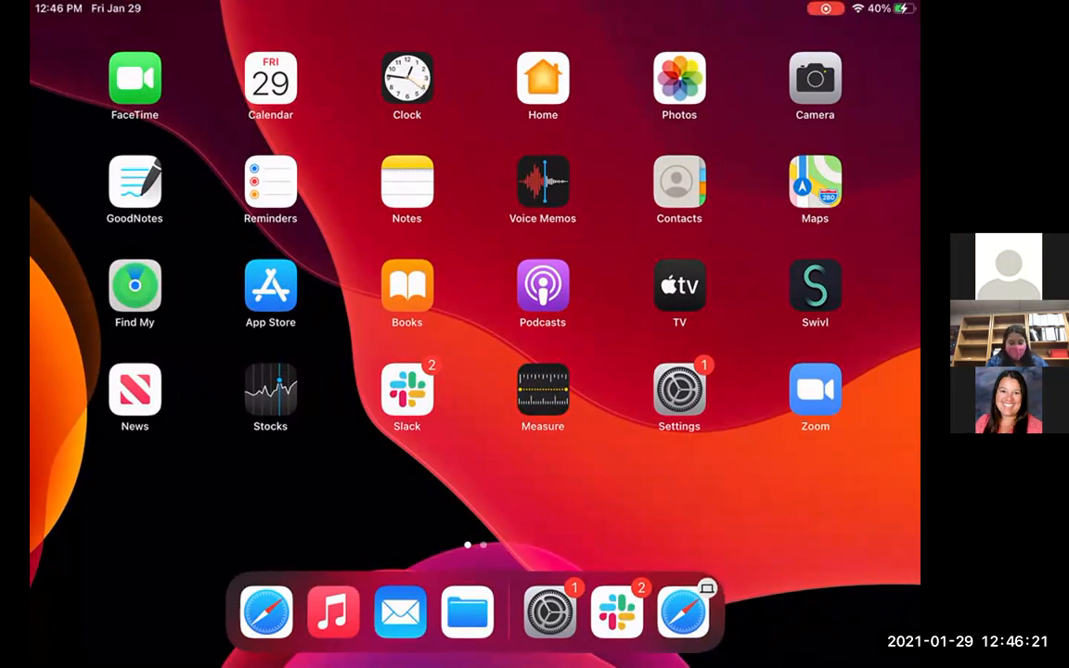
Go to the Classroom page in the iPad's Settings app.
{"action": "left_click", "coordinate": [678, 386]}
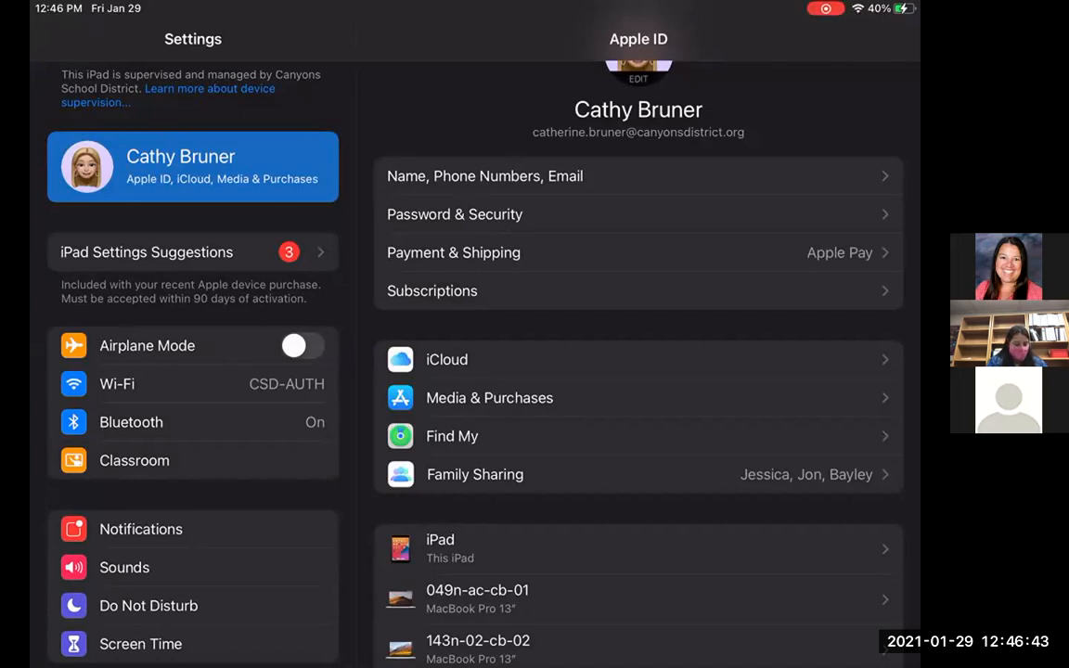
{"action": "left_click", "coordinate": [134, 461]}
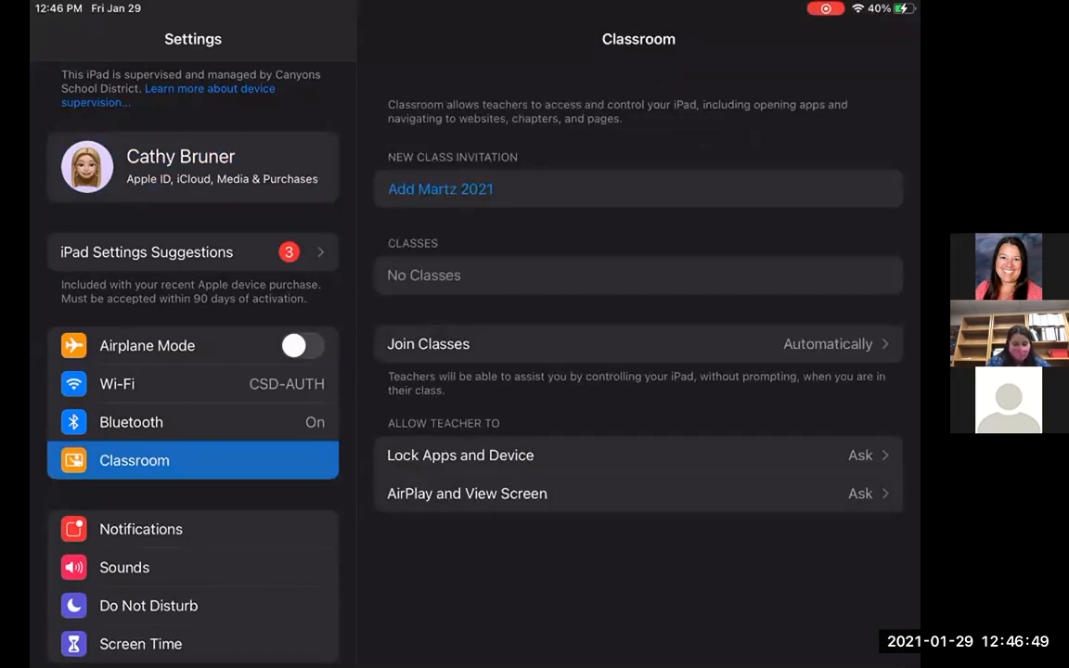
Accept the Martz 2021 invitation with class code 4003 and confirm joining.
{"action": "left_click", "coordinate": [440, 189]}
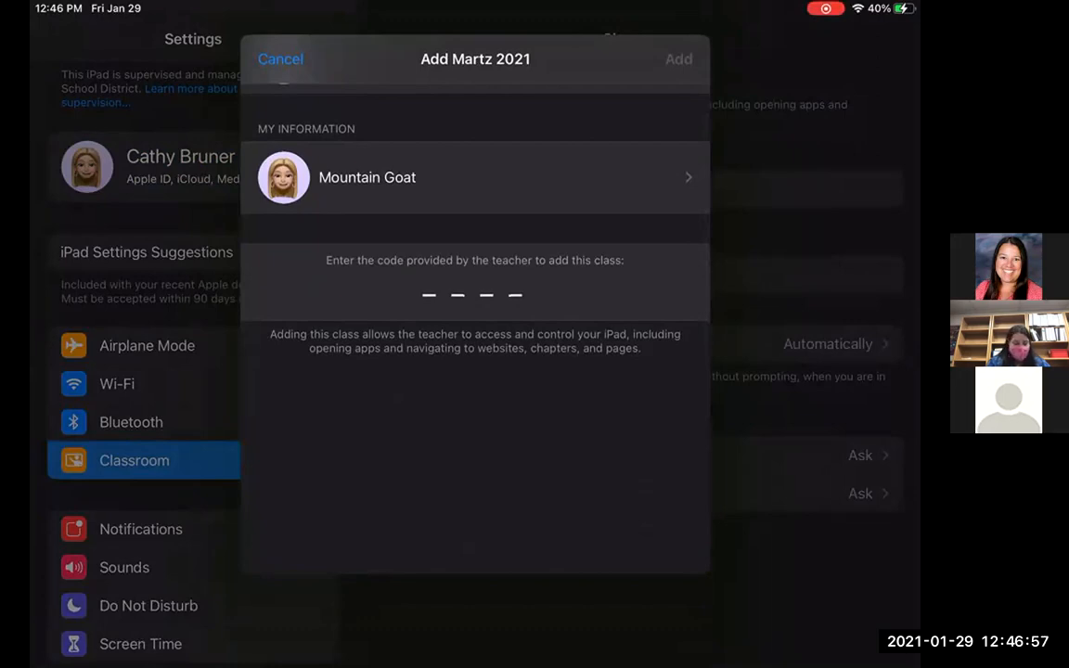
{"action": "type", "text": "4"}
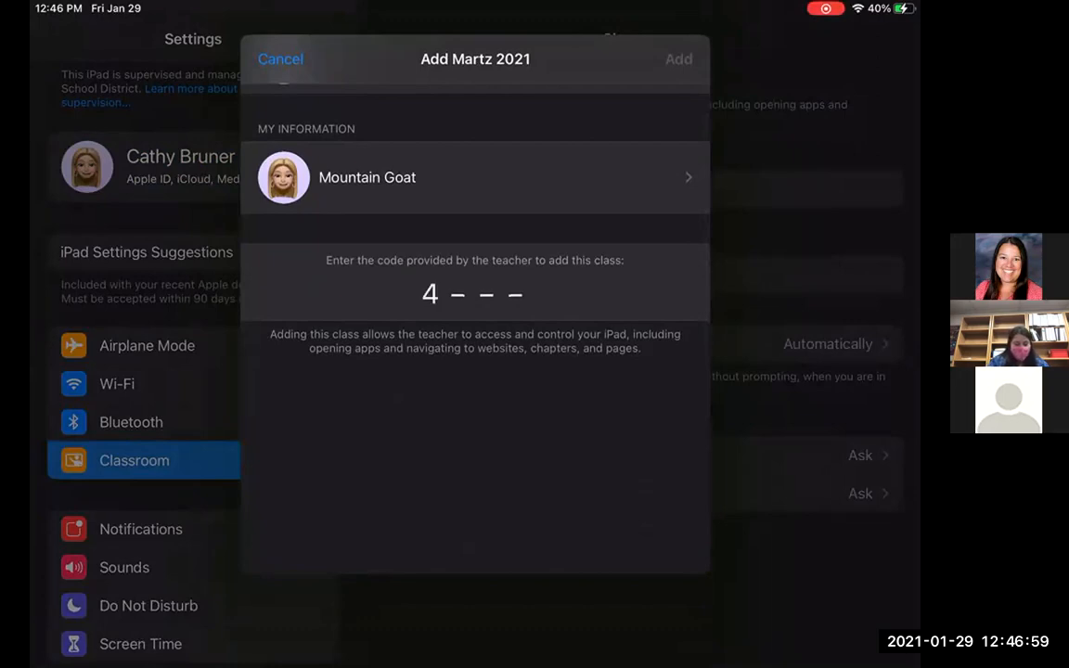
{"action": "type", "text": "003"}
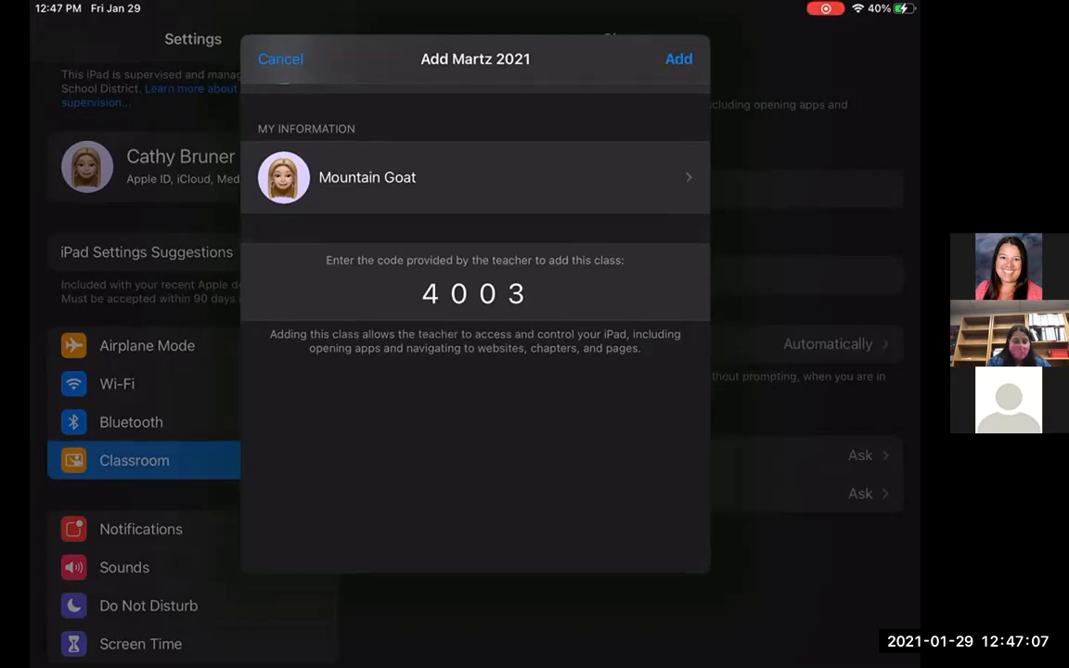
{"action": "left_click", "coordinate": [475, 178]}
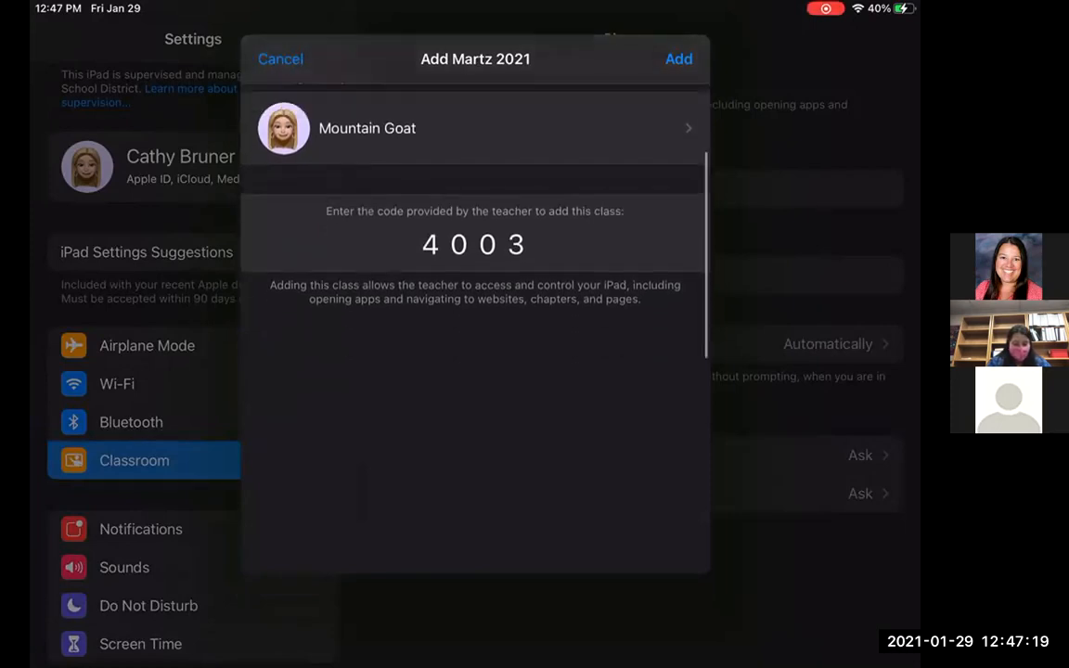
{"action": "left_click", "coordinate": [678, 59]}
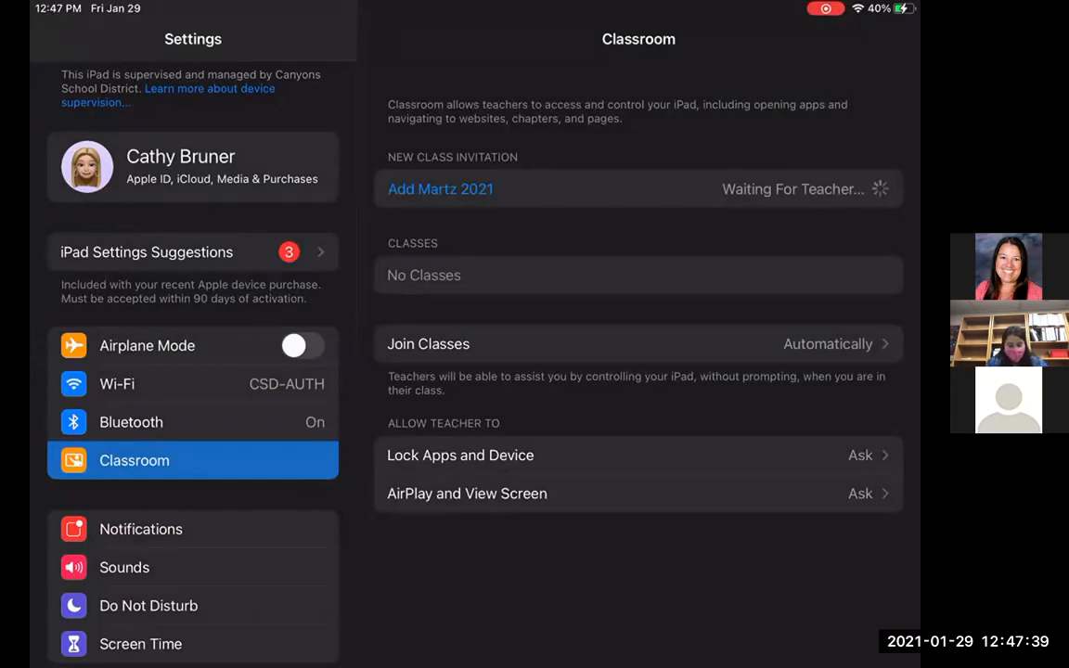
Set Lock Apps and Device to Always so the teacher can lock this iPad.
{"action": "left_click", "coordinate": [460, 456]}
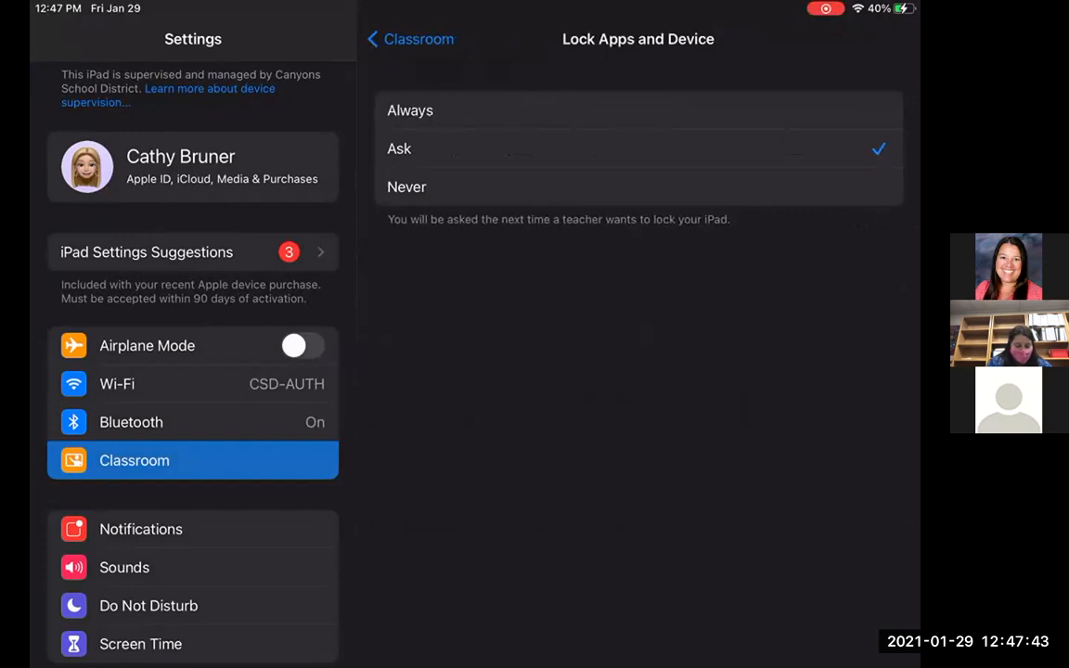
{"action": "left_click", "coordinate": [409, 111]}
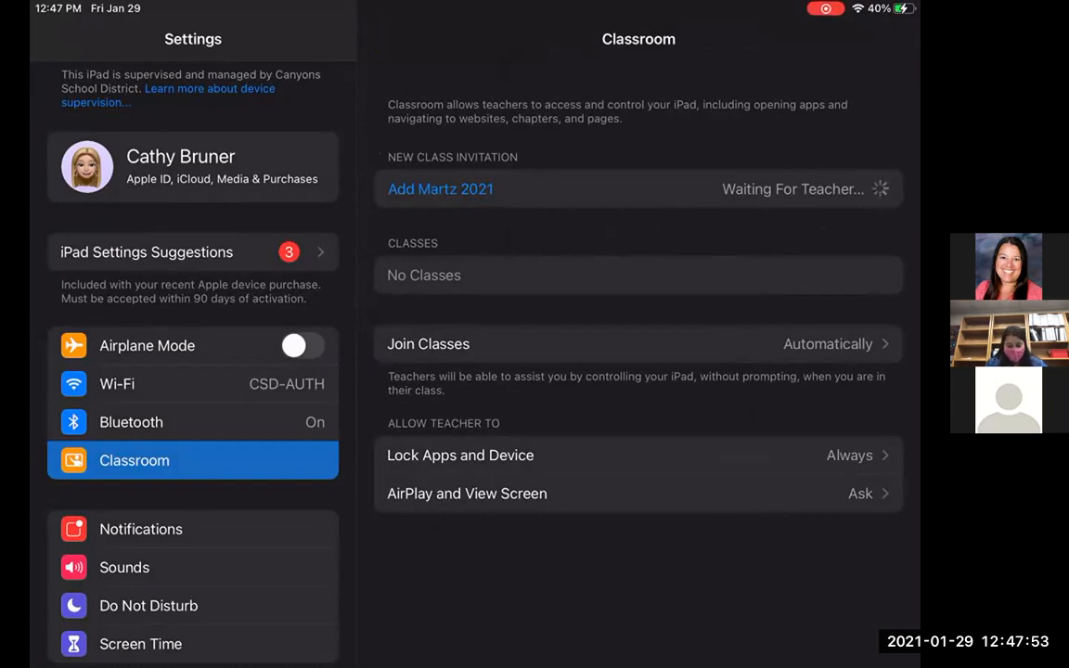
{"action": "left_click", "coordinate": [467, 494]}
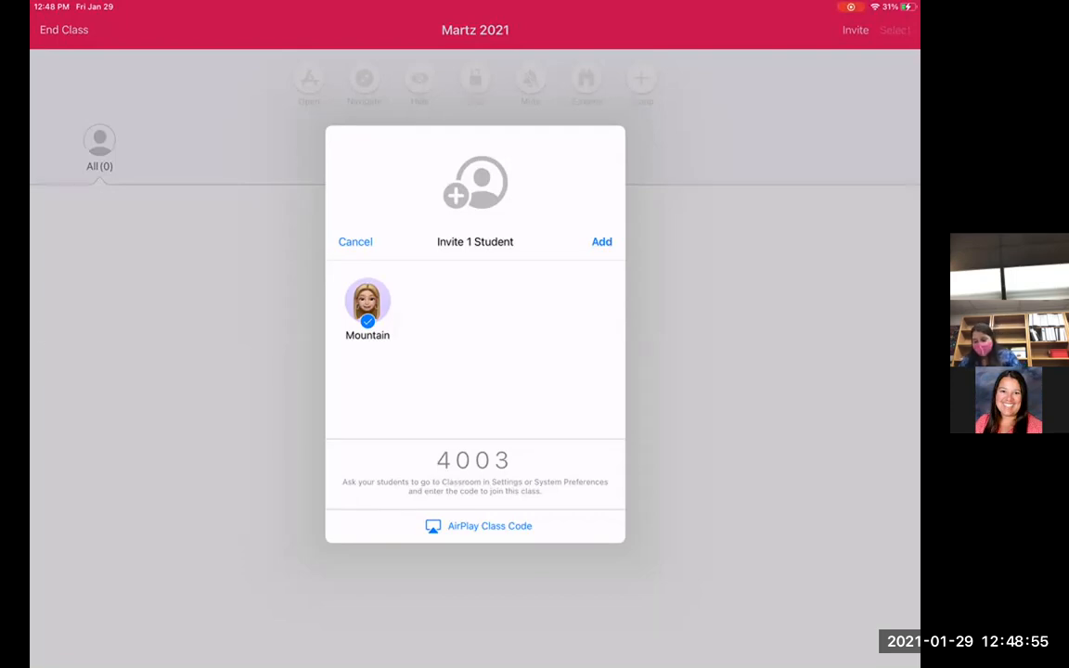
Add the checked student Mountain to the Martz 2021 class.
{"action": "left_click", "coordinate": [602, 242]}
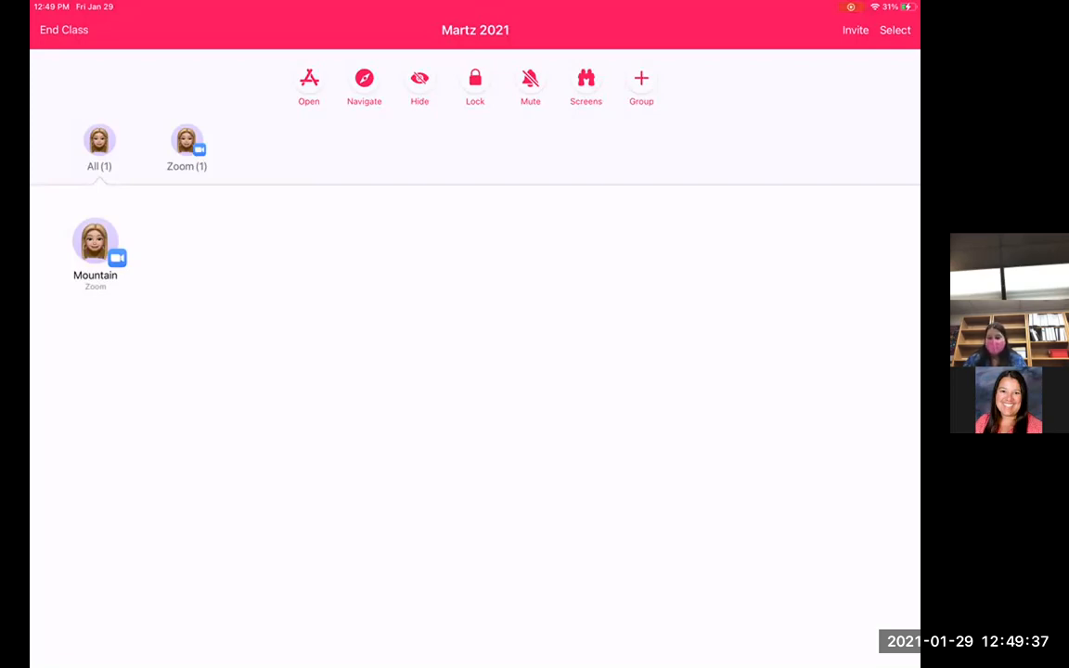
{"action": "left_click", "coordinate": [852, 30]}
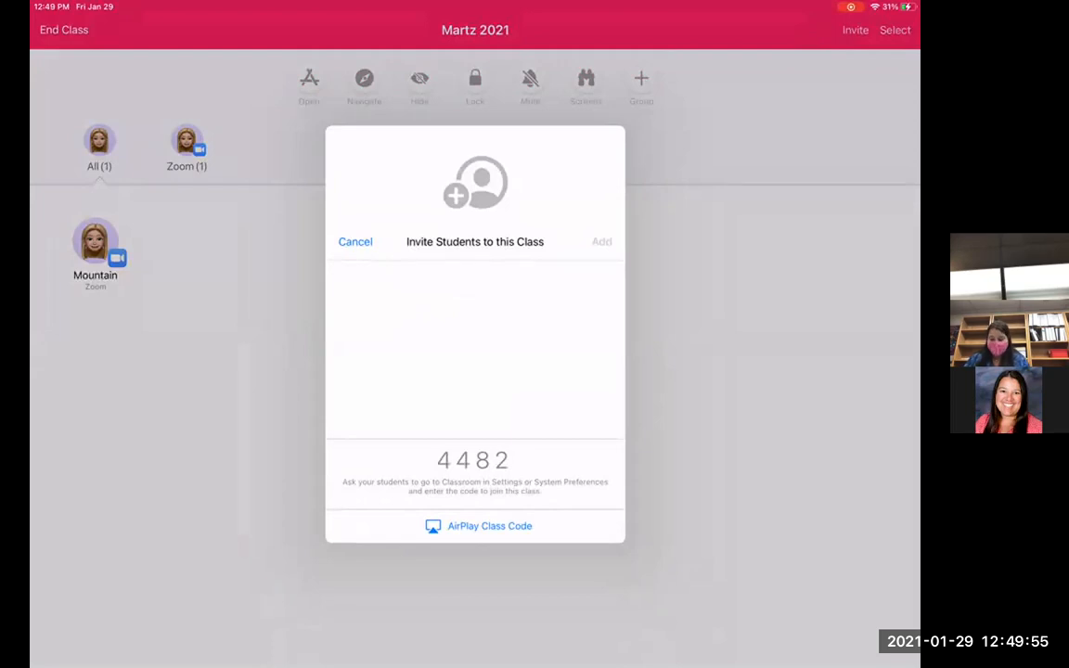
{"action": "left_click", "coordinate": [356, 242]}
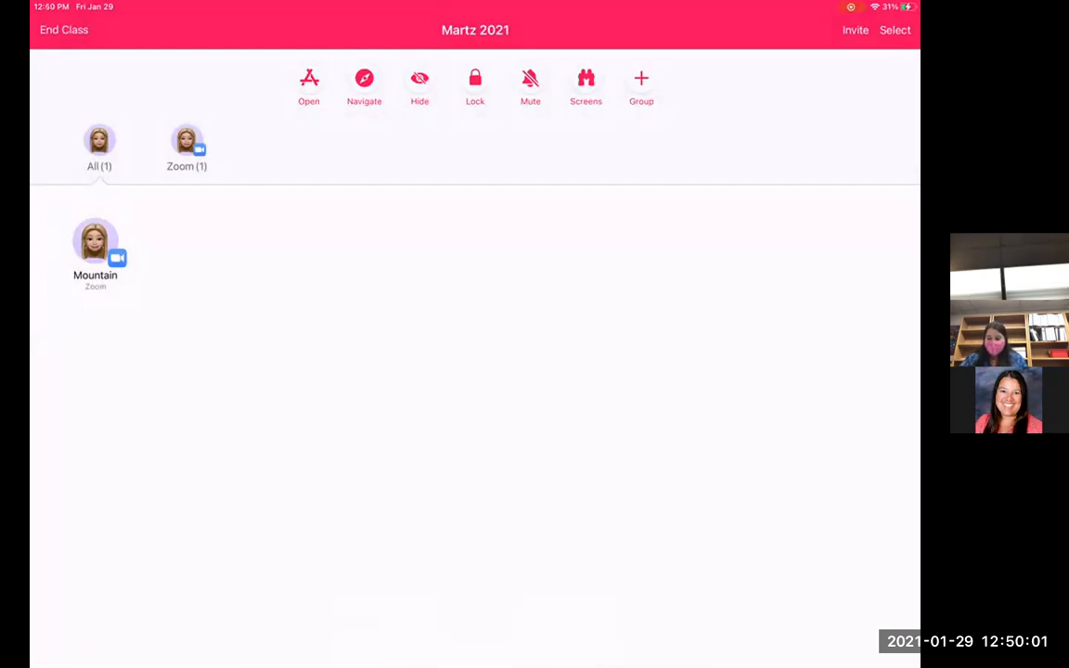
Show student screens as thumbnails, mute the student iPad, and dismiss the confirmation.
{"action": "left_click", "coordinate": [586, 78]}
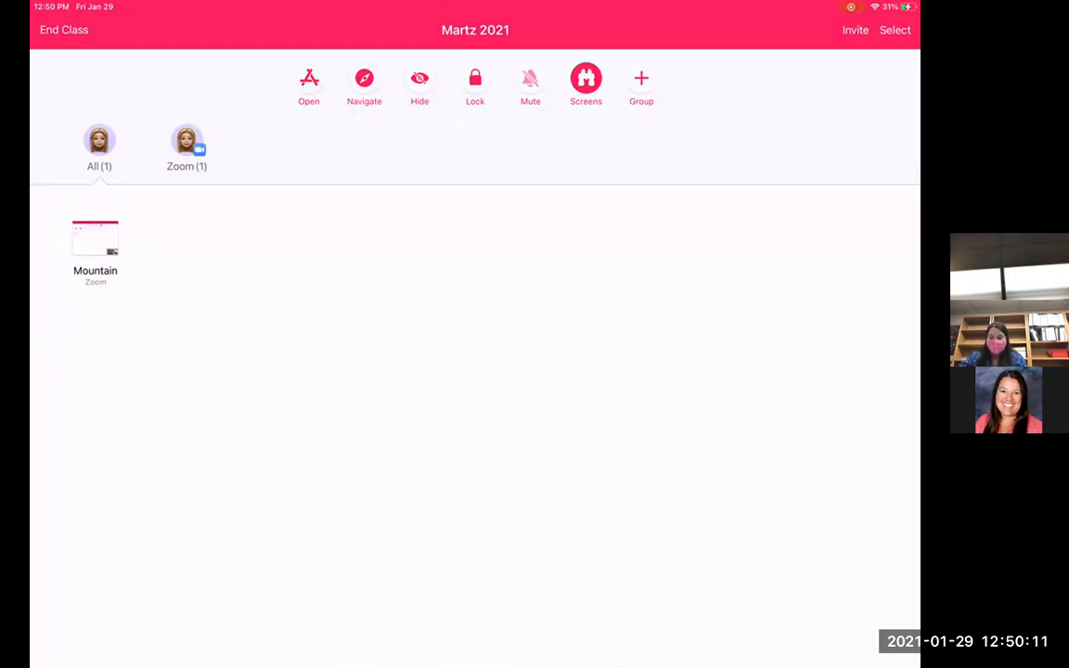
{"action": "left_click", "coordinate": [530, 79]}
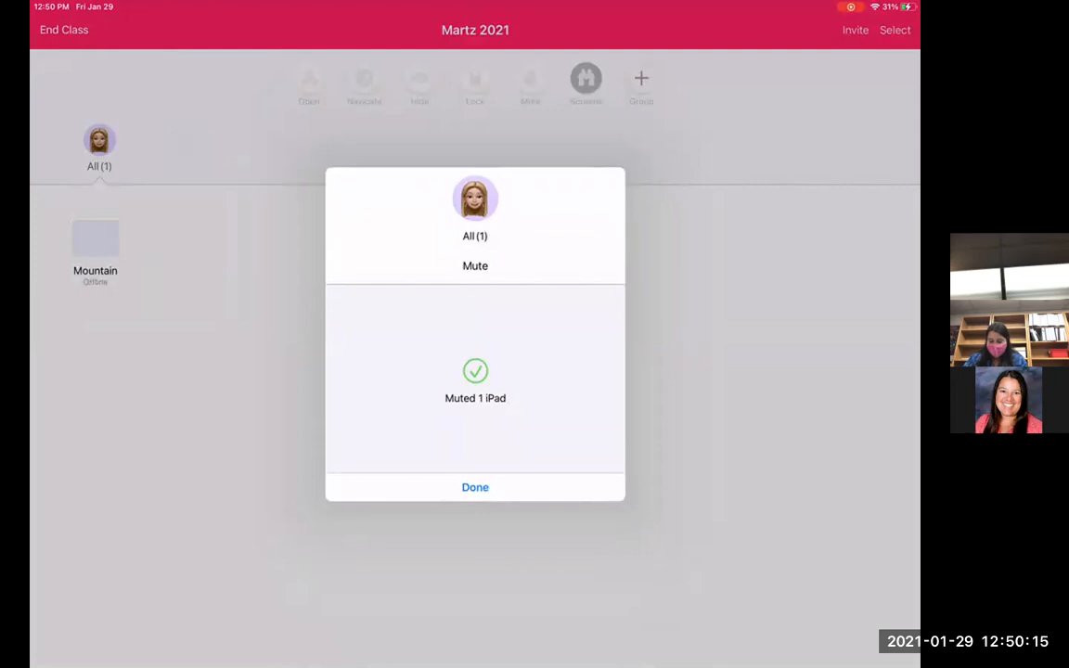
{"action": "left_click", "coordinate": [475, 487]}
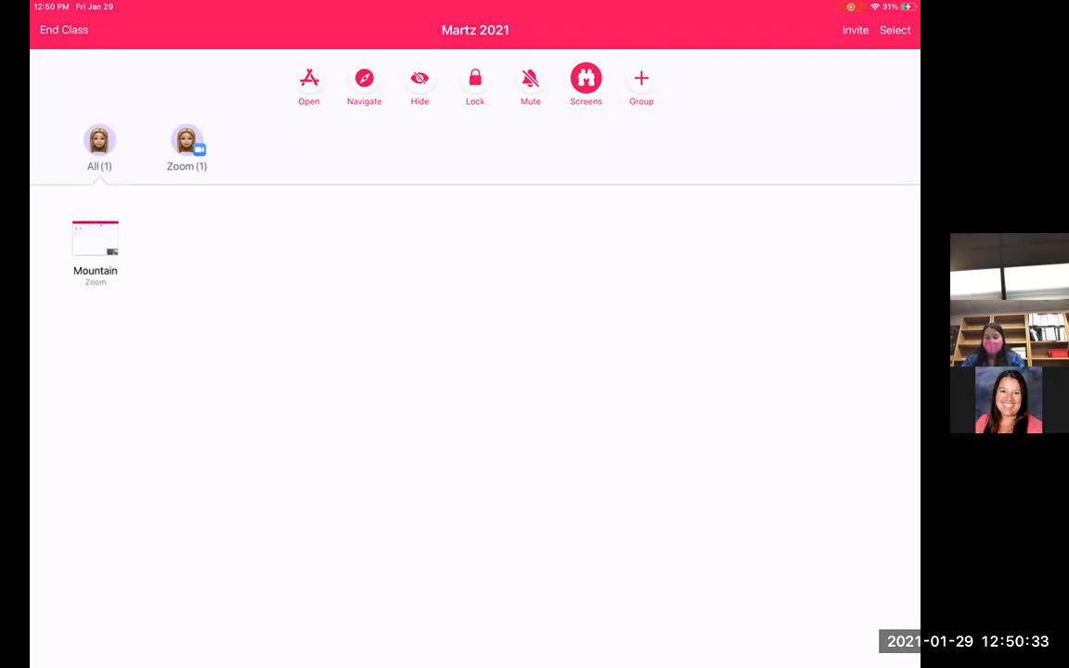
Bring up the app chooser with 'Lock in app after opening' on and browse further apps.
{"action": "left_click", "coordinate": [308, 79]}
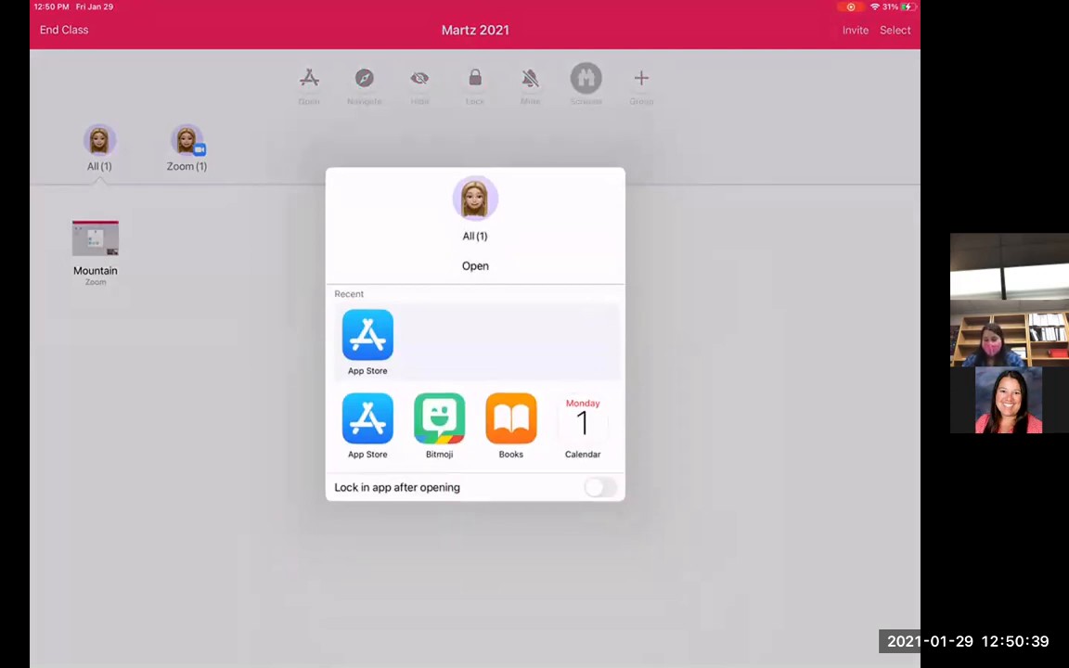
{"action": "left_click", "coordinate": [600, 487]}
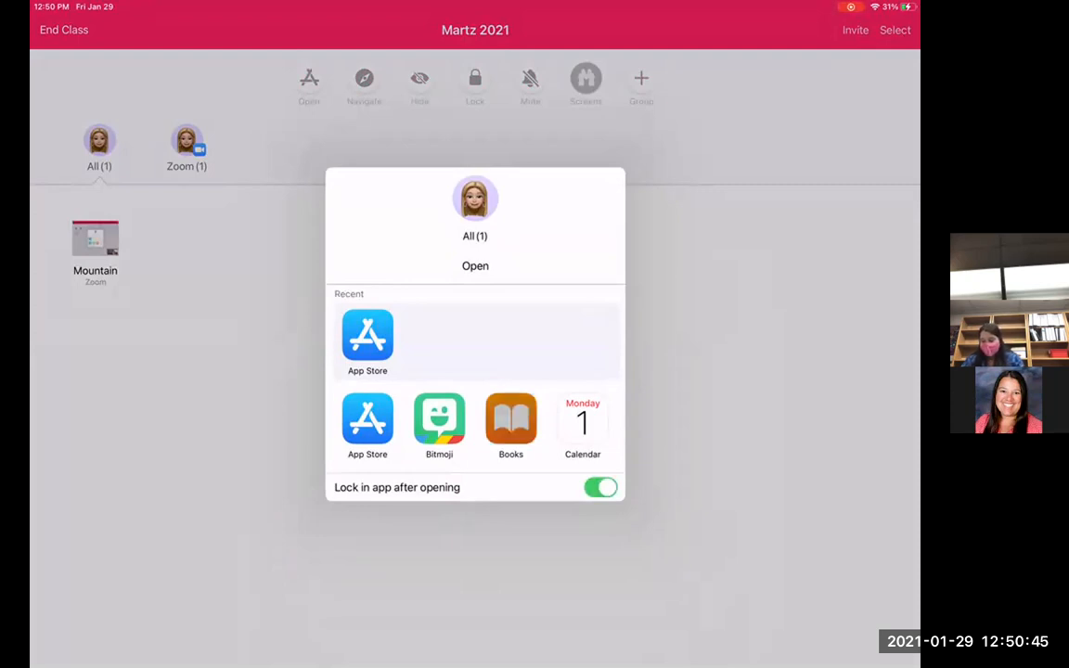
{"action": "scroll", "scroll_direction": "down", "scroll_amount": 3}
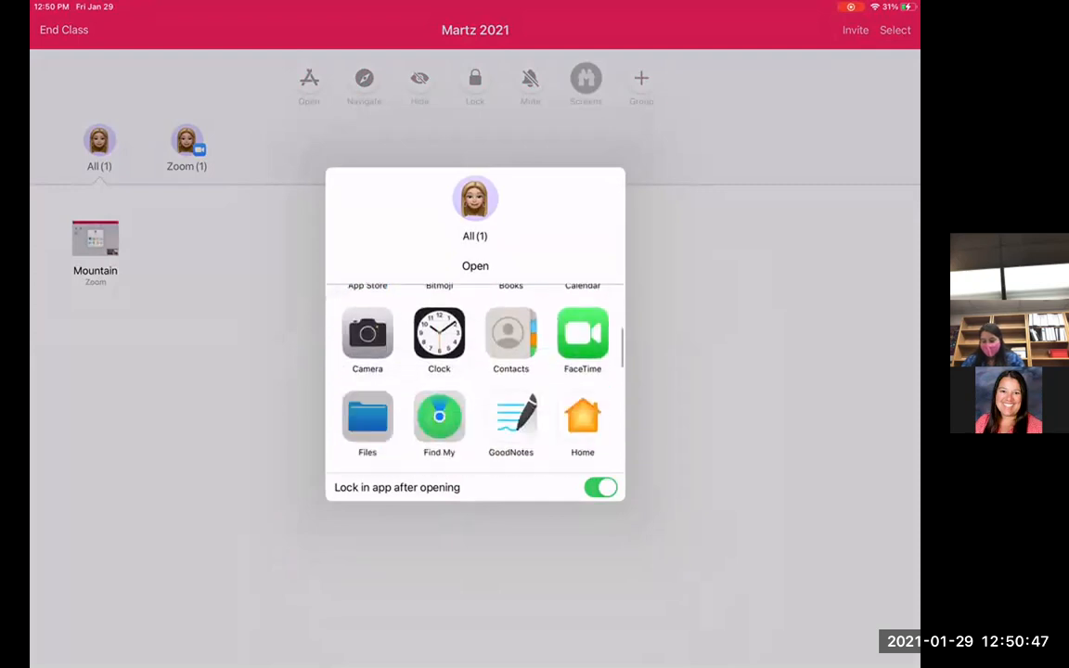